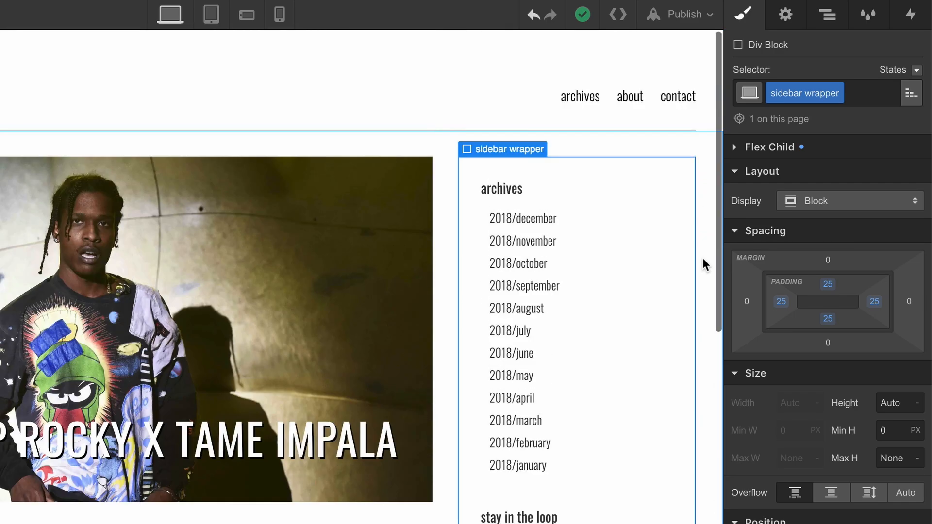
Scroll the CHUNES page to preview the sidebar wrapper staying pinned 30 px from the top.
scroll("down", 3)
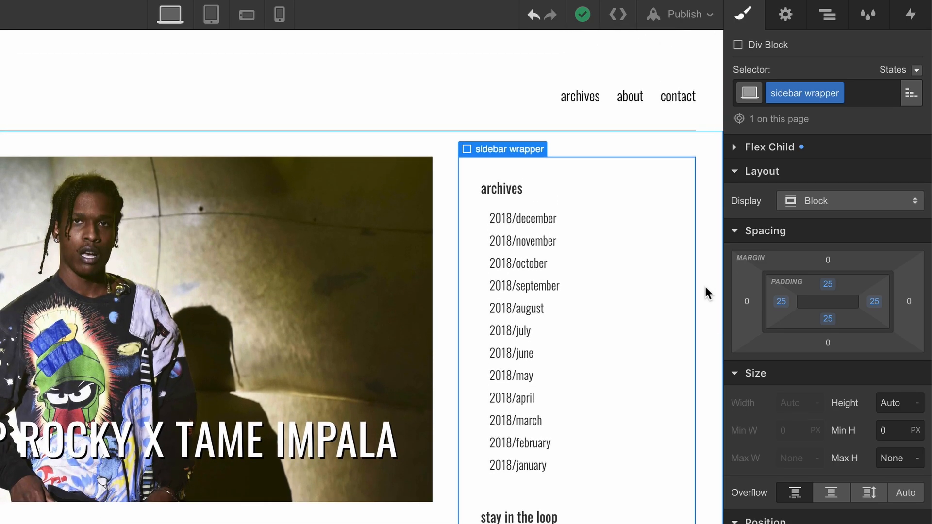
scroll("down", 3)
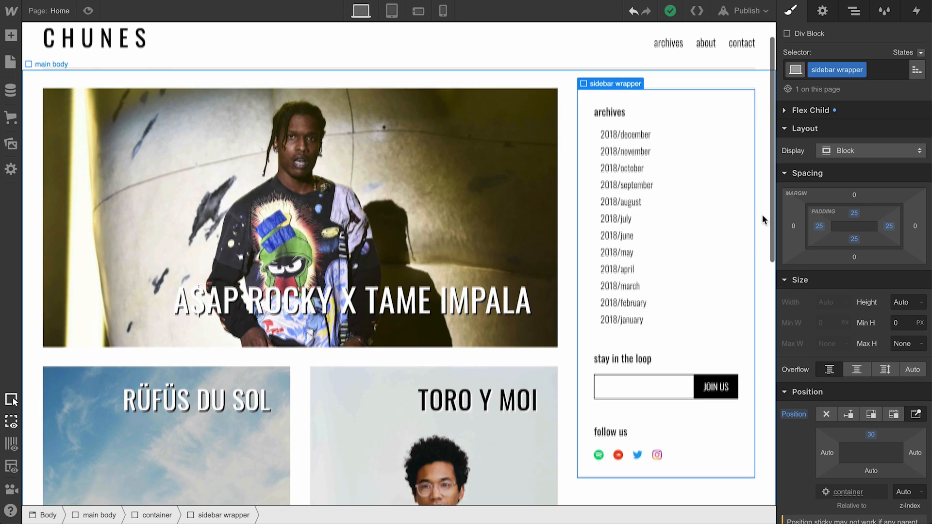
scroll("down", 3)
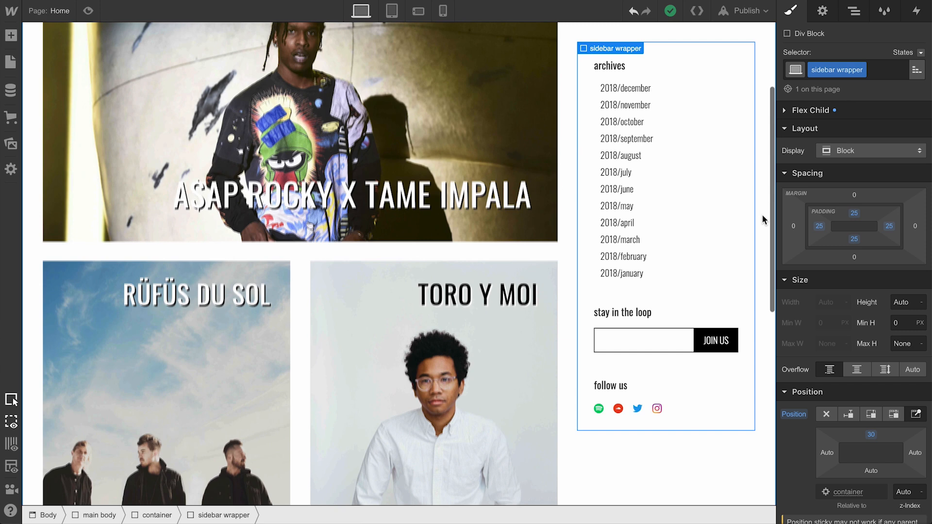
scroll("down", 3)
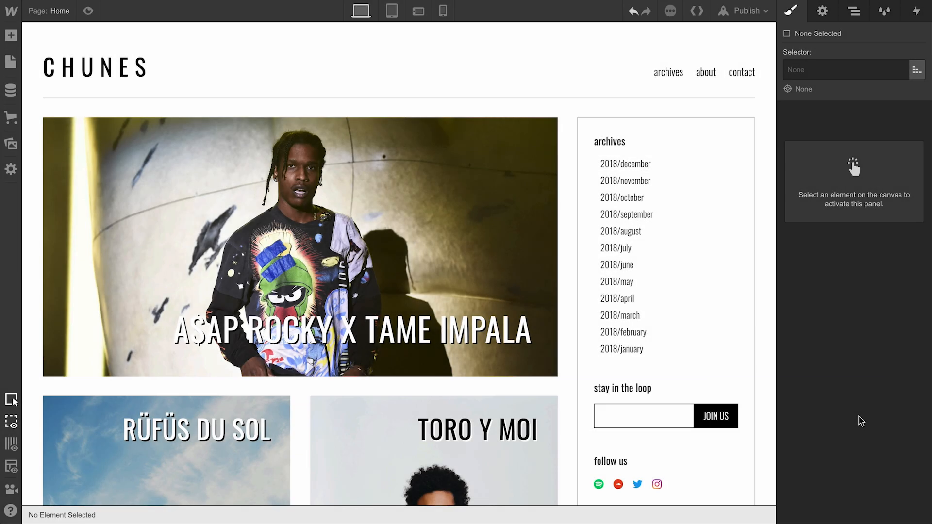
Reselect the sidebar wrapper and set its position to sticky, leaving offsets on auto.
left_click(666, 238)
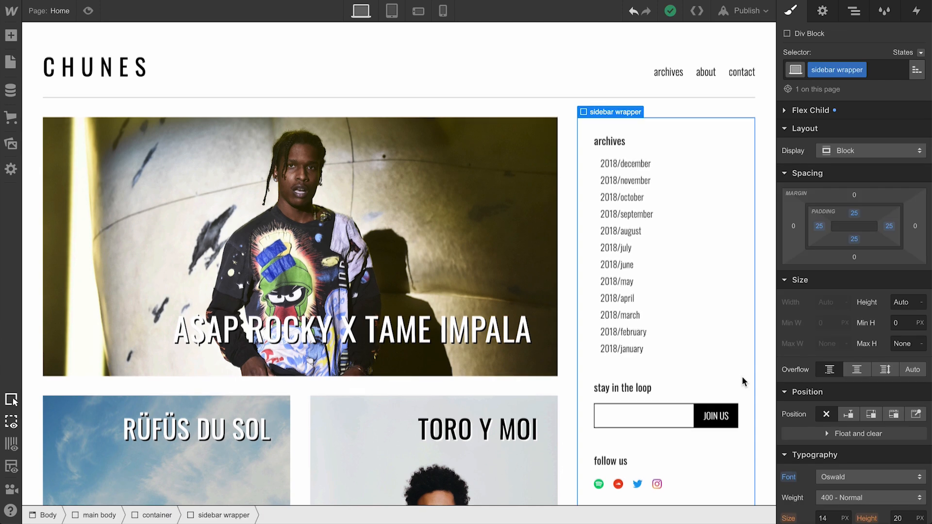
scroll("down", 3)
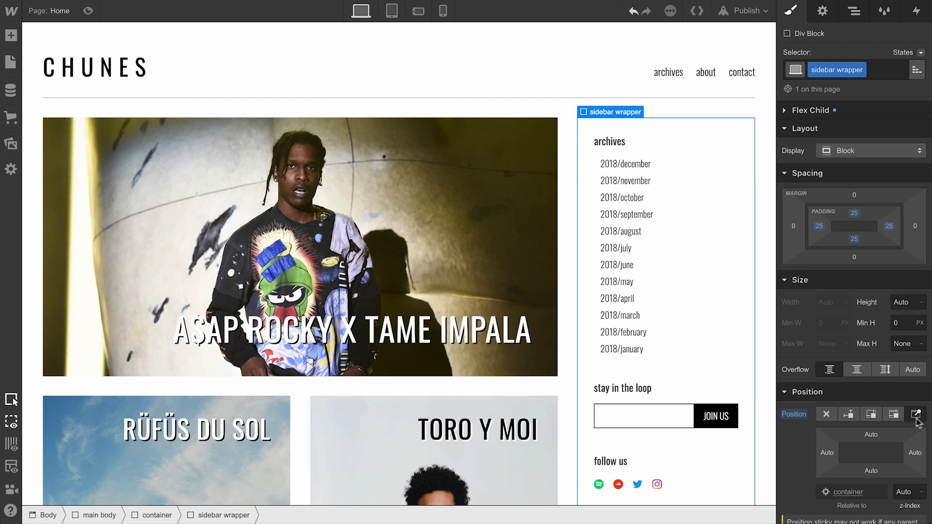
Scroll the Style panel to the Position section and set the sticky wrapper's top offset to 0.
scroll("down", 3)
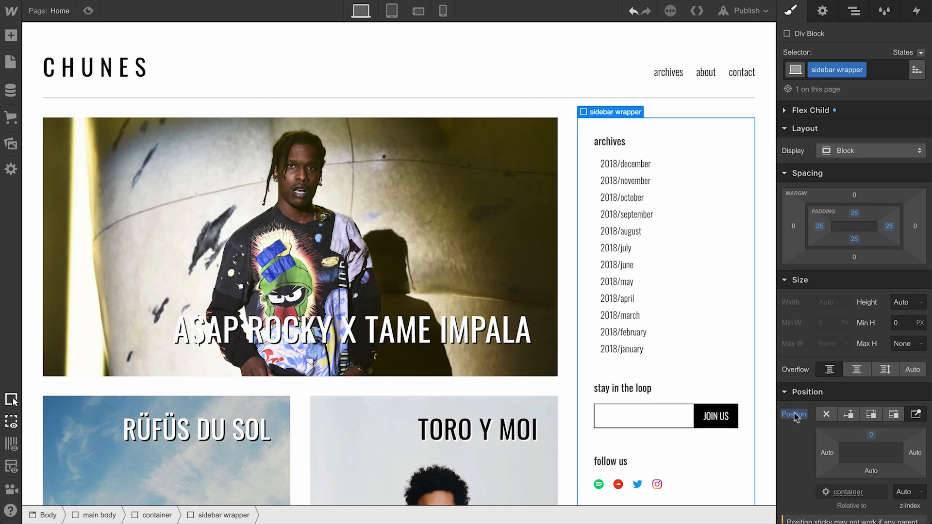
scroll("down", 3)
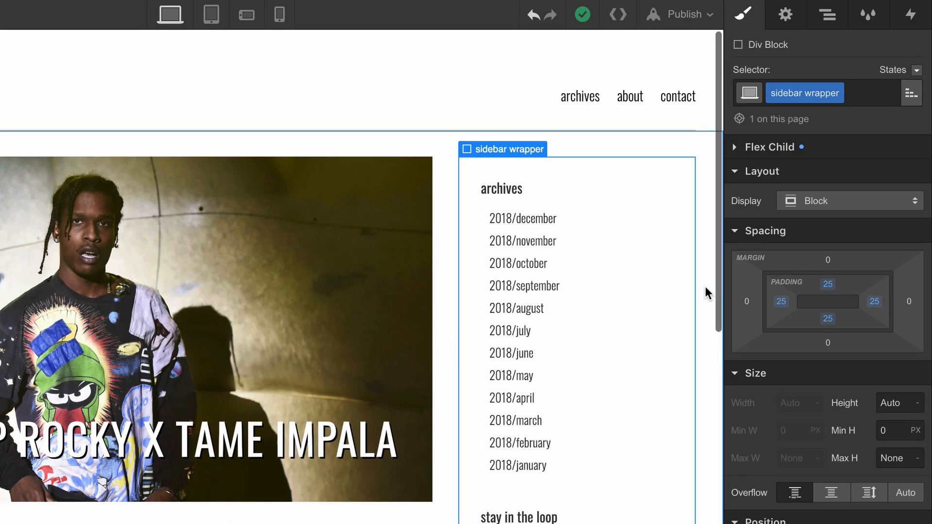
scroll("down", 3)
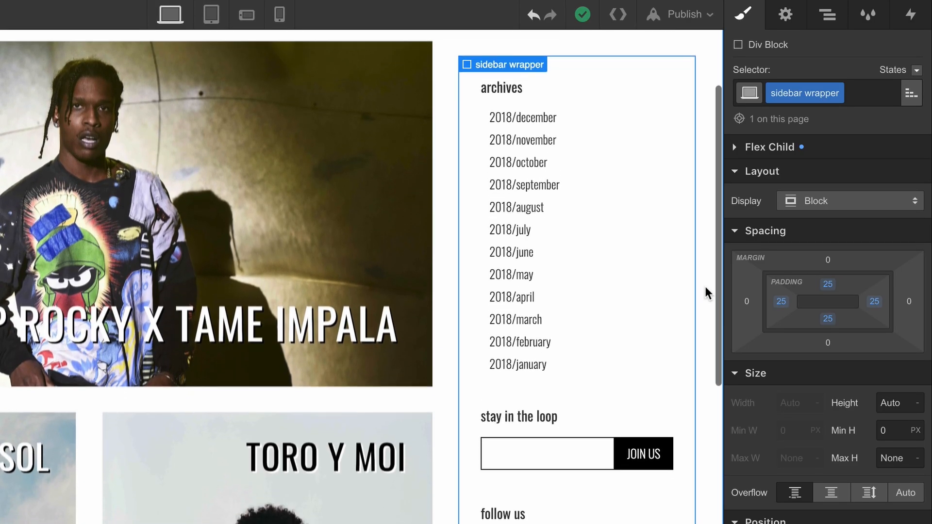